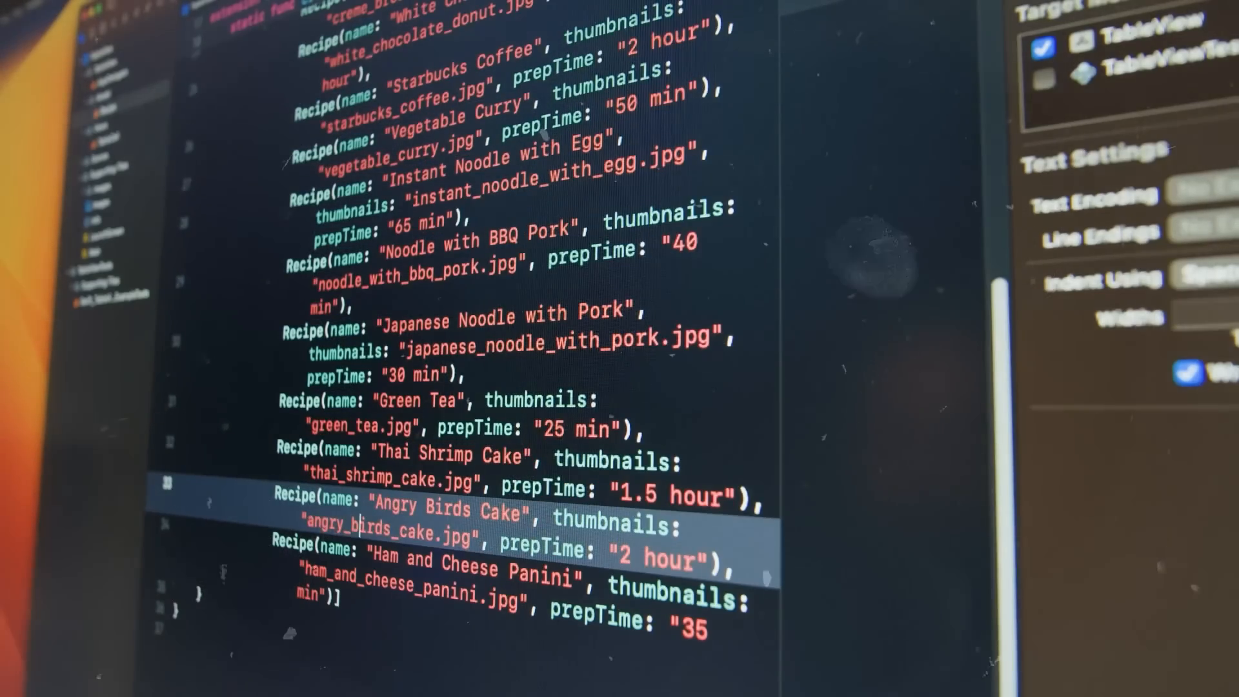
text(happ)
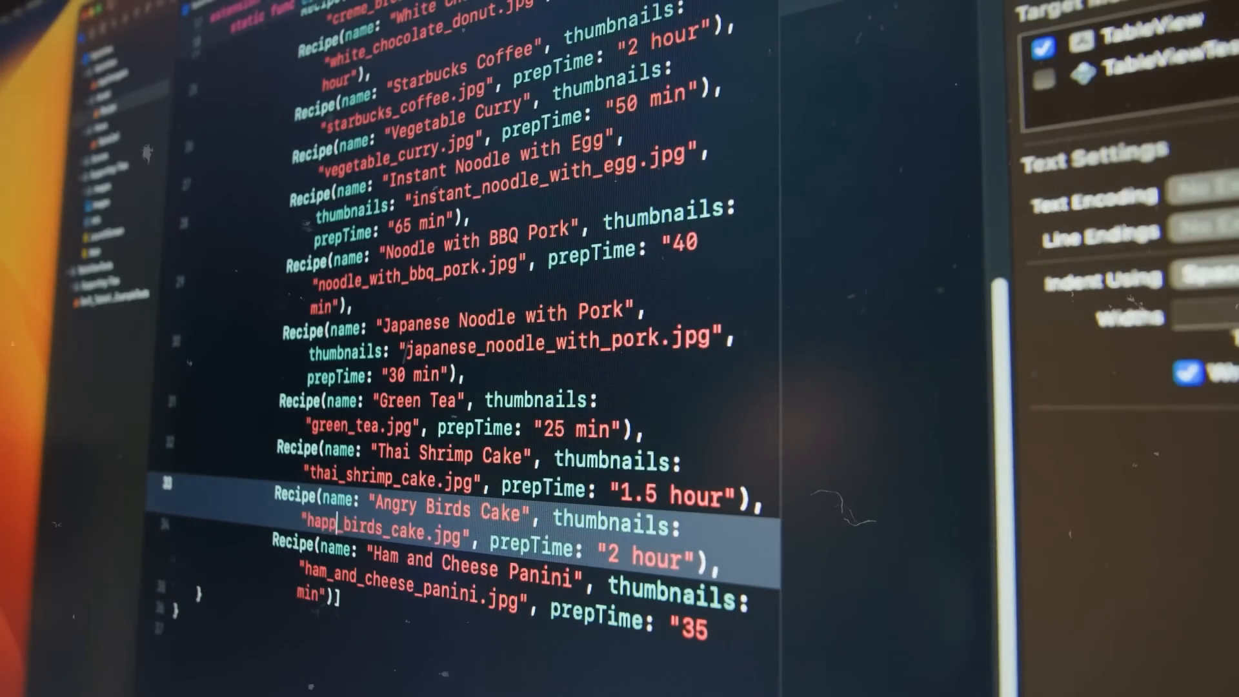